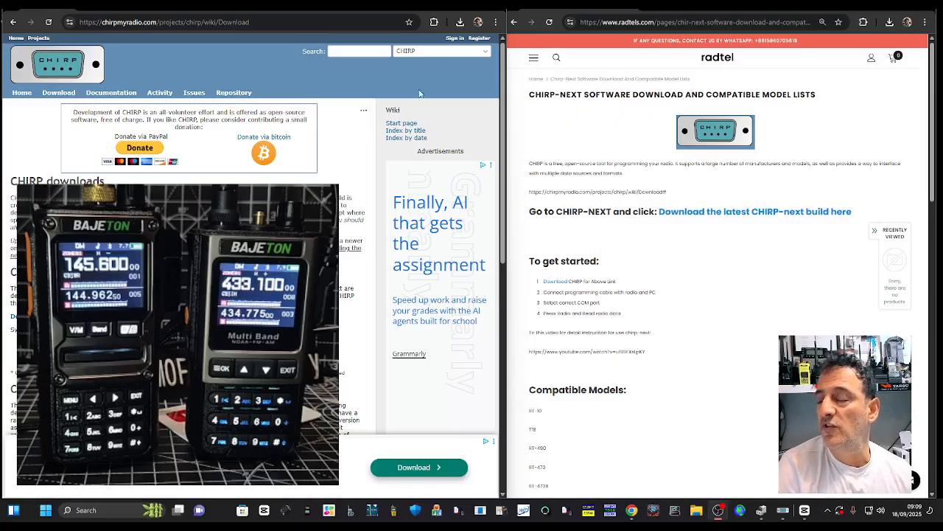
Scroll the CHIRP download wiki and follow the latest CHIRP-next build link to its archive.
scroll("down", 3)
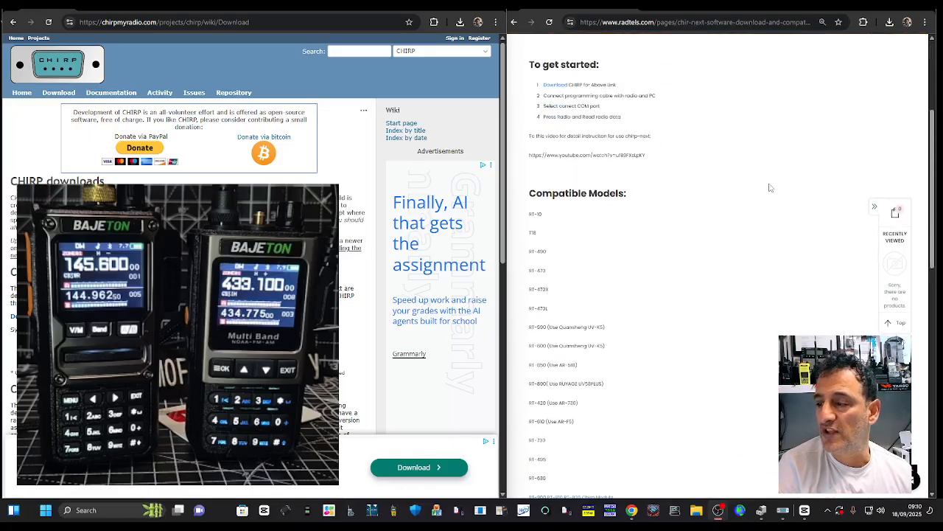
scroll("down", 3)
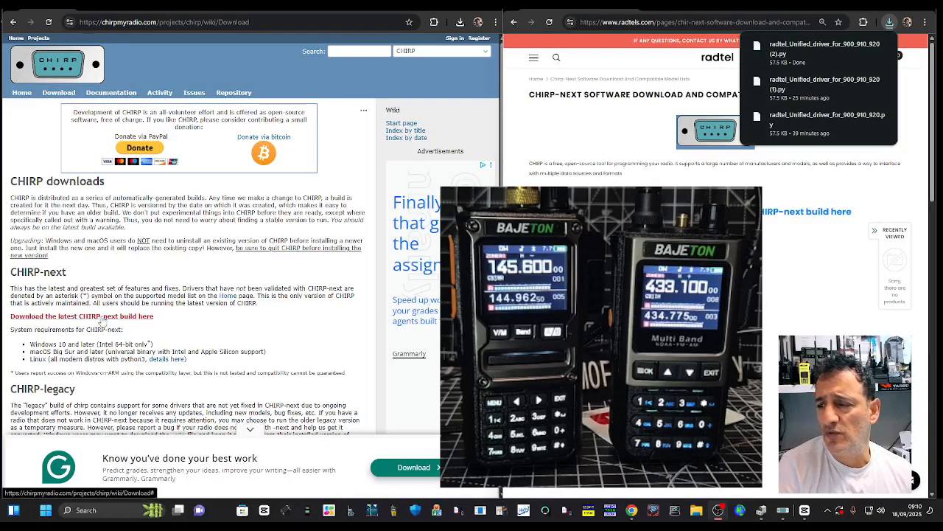
left_click(82, 316)
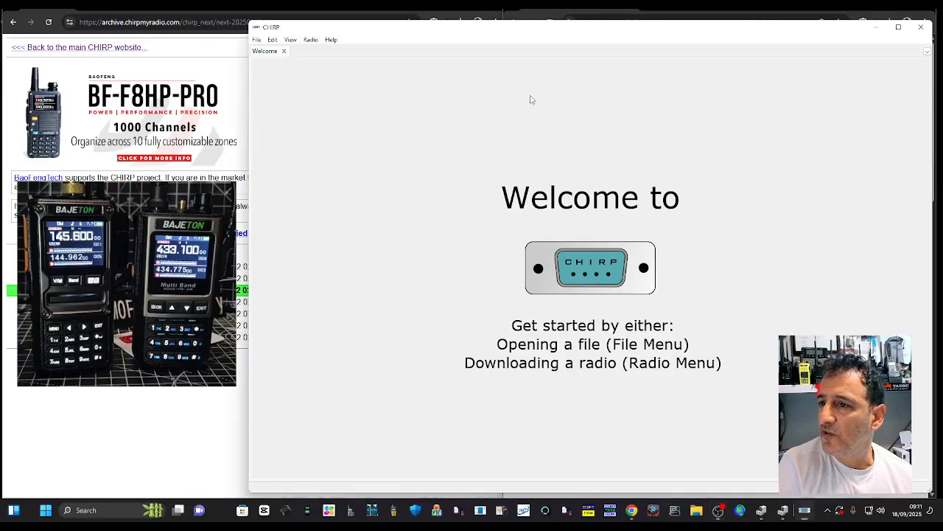
Enable Help > Developer Mode and acknowledge the restart-required notice.
left_click(309, 40)
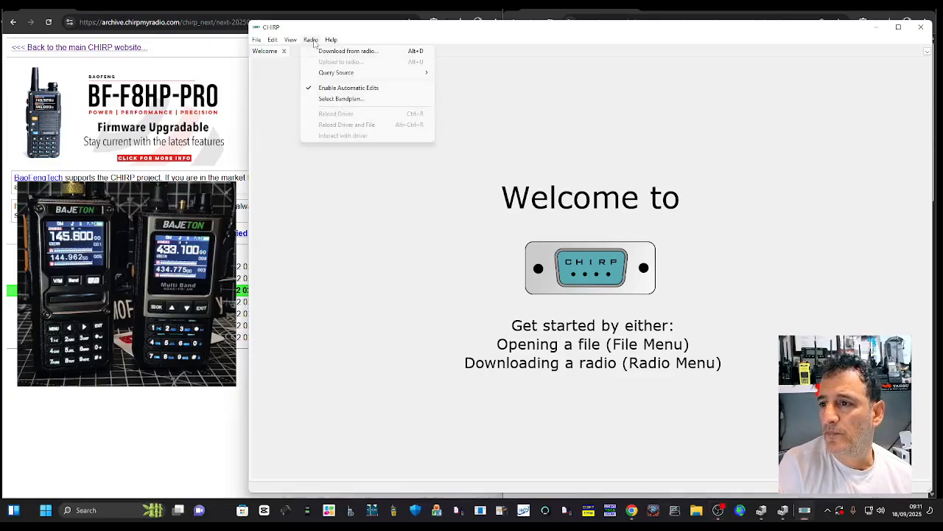
left_click(332, 39)
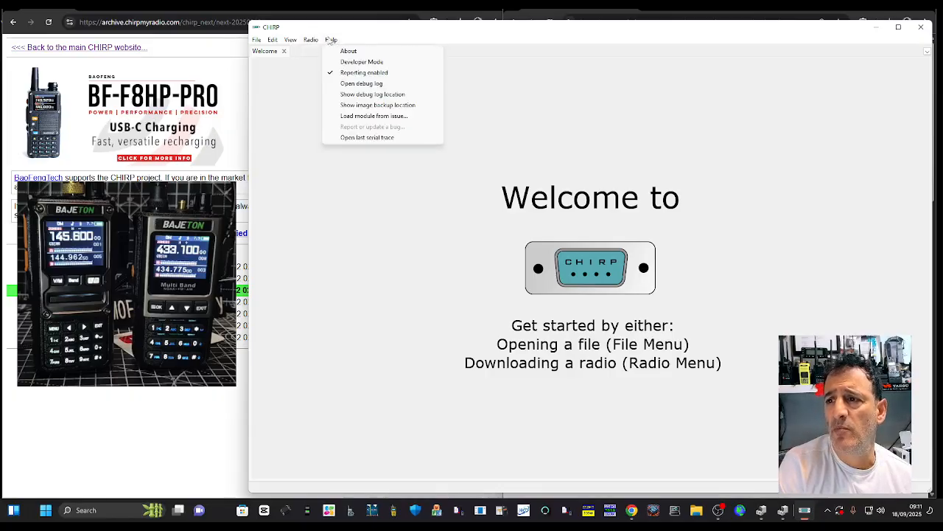
mouse_move(362, 61)
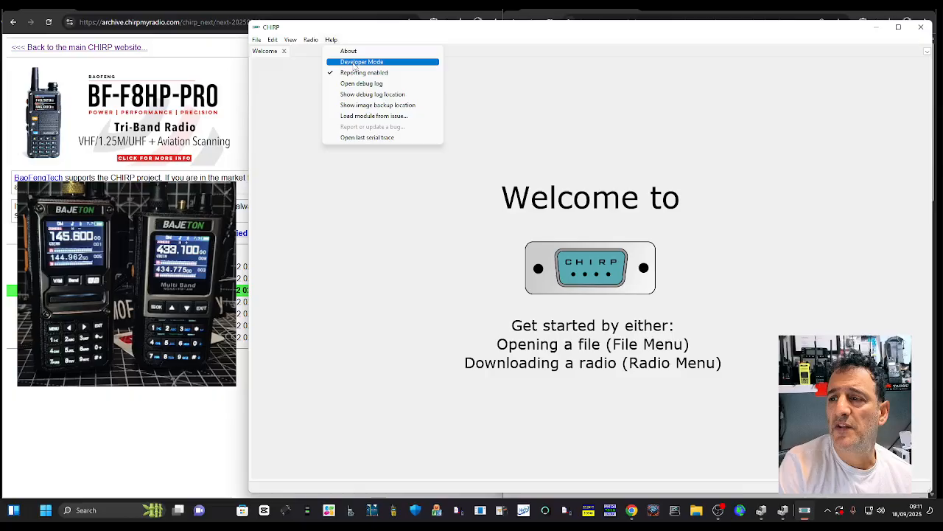
left_click(364, 62)
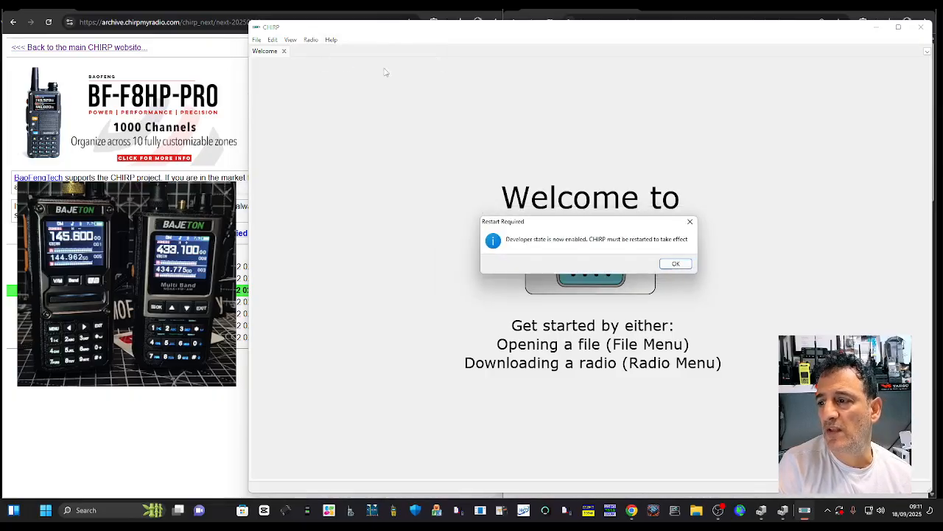
left_click(675, 263)
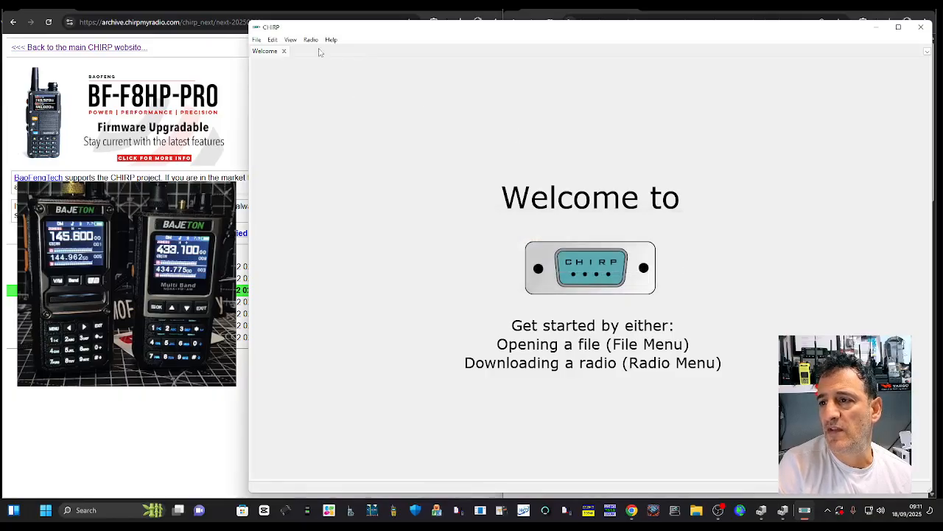
left_click(312, 39)
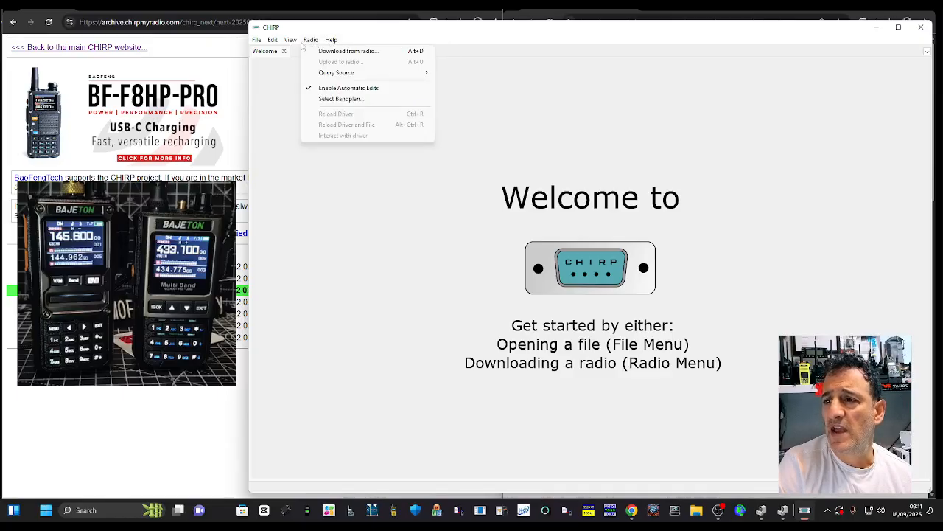
left_click(257, 40)
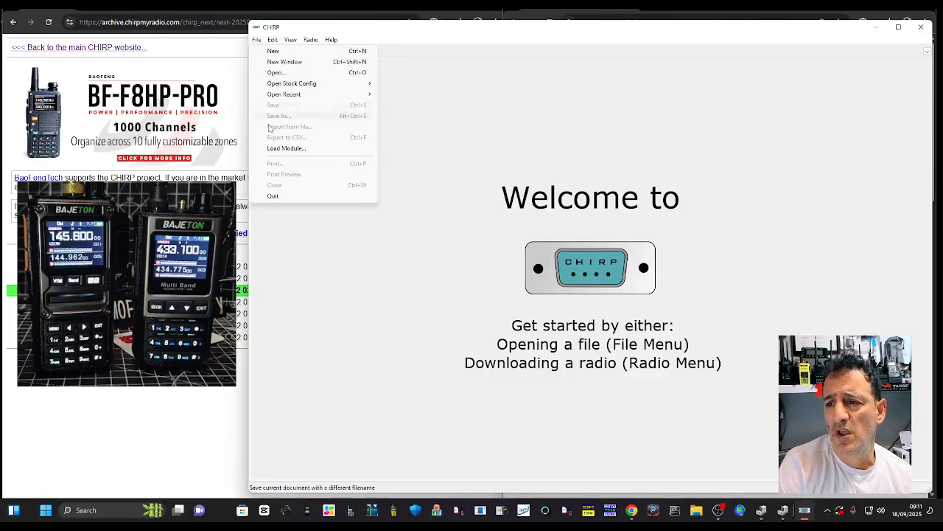
Load the downloaded driver file via File > Load Module, accepting the risk warning.
left_click(285, 148)
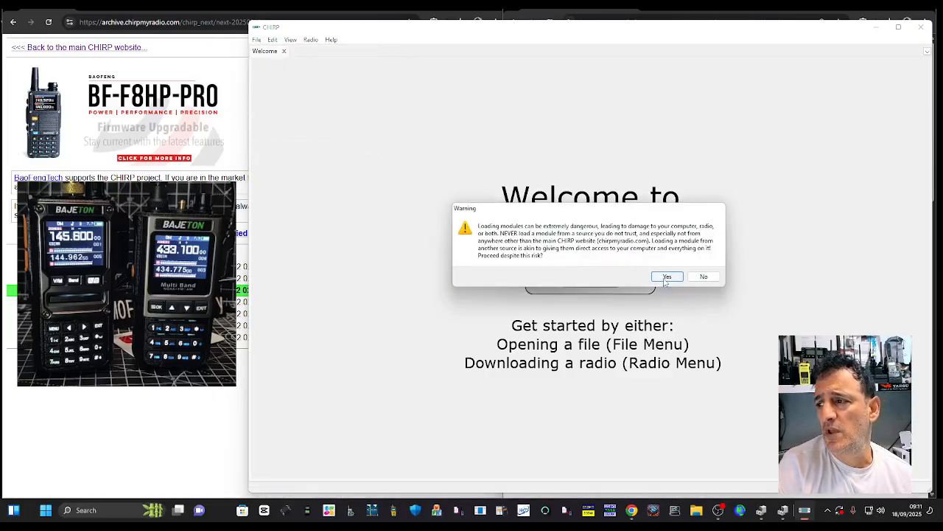
left_click(667, 275)
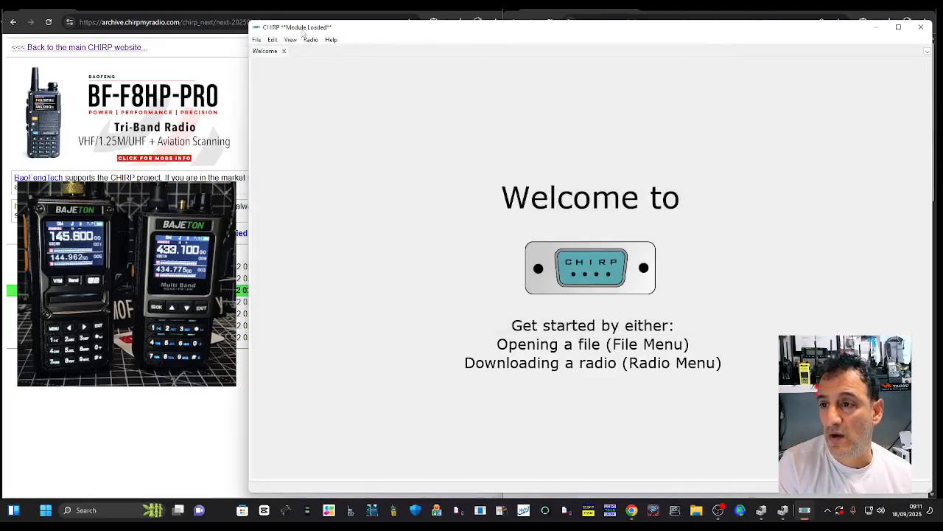
left_click(313, 40)
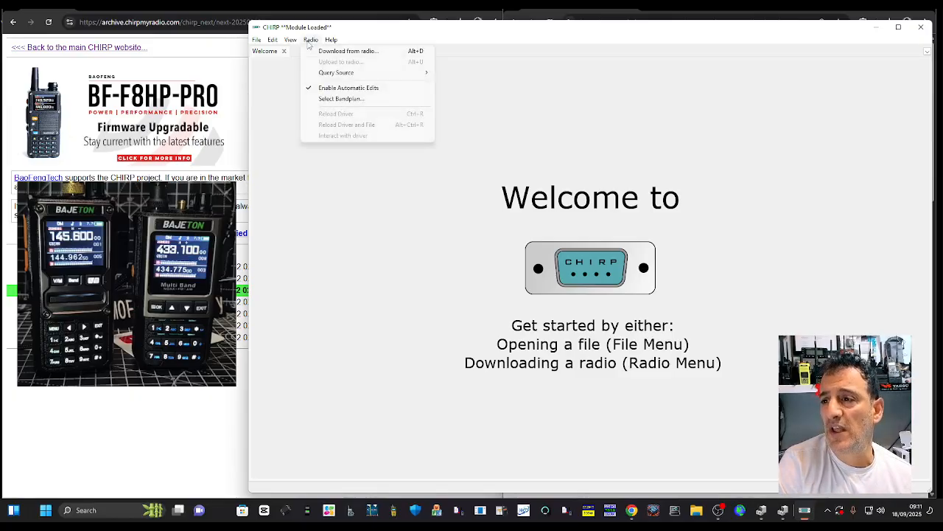
mouse_move(349, 51)
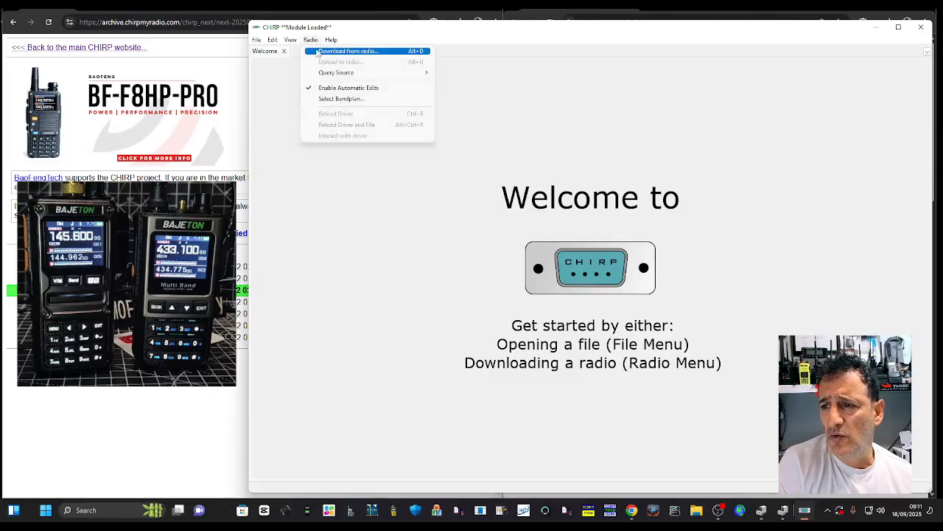
Start Download from radio with port COM3, vendor Radtel and model RT-920.
left_click(347, 50)
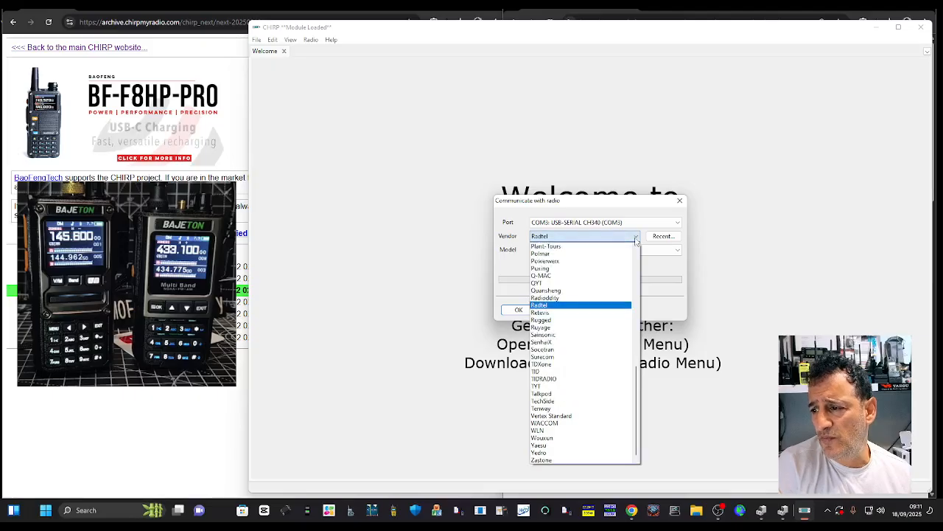
left_click(539, 305)
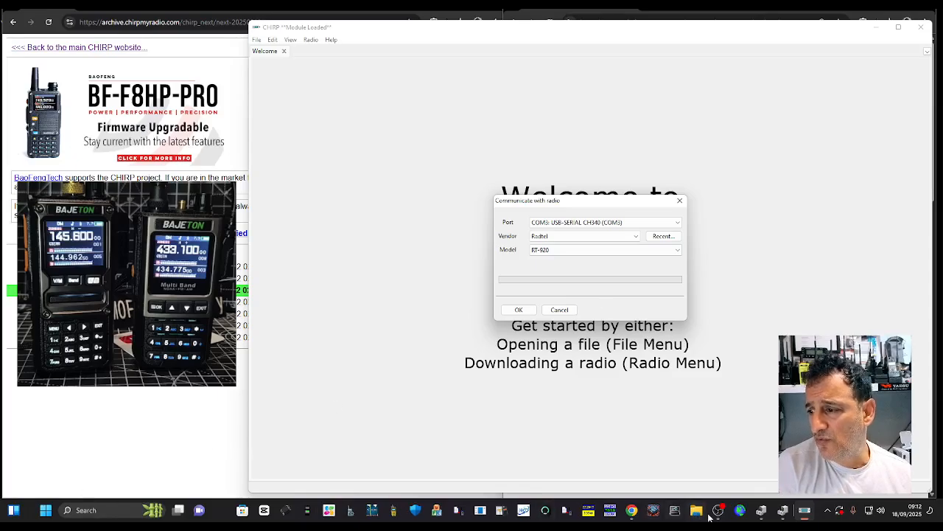
mouse_move(318, 418)
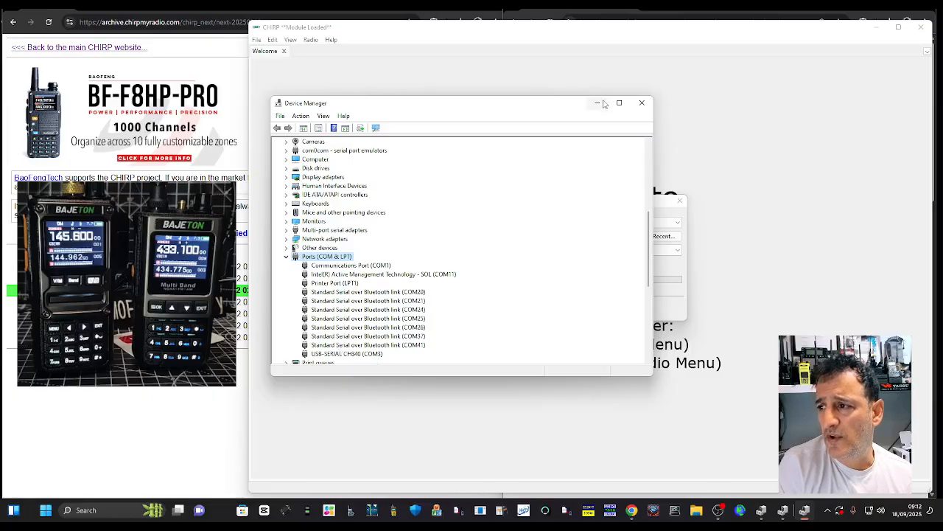
Verify the USB-SERIAL CH340 adapter is on COM3, then close Device Manager.
left_click(642, 102)
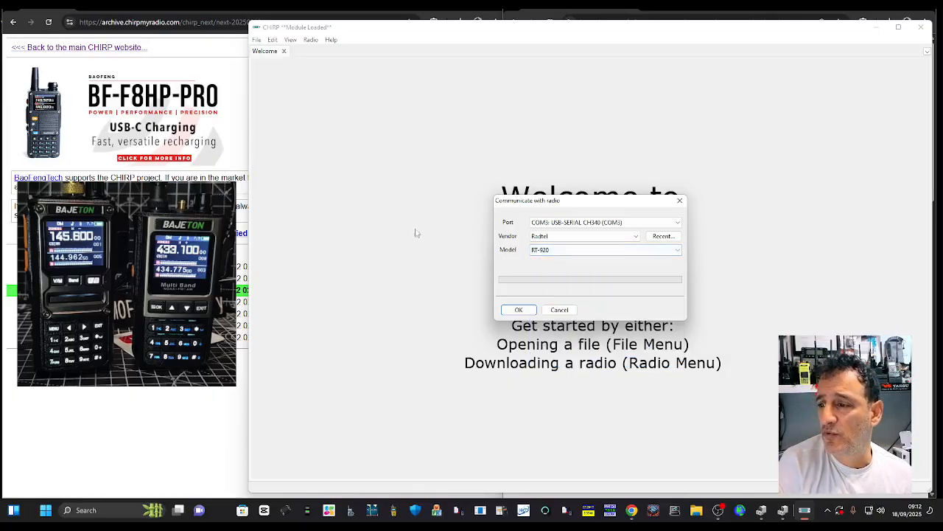
Confirm the Communicate with radio dialog to read the RT-920 memories into a new tab.
left_click(518, 309)
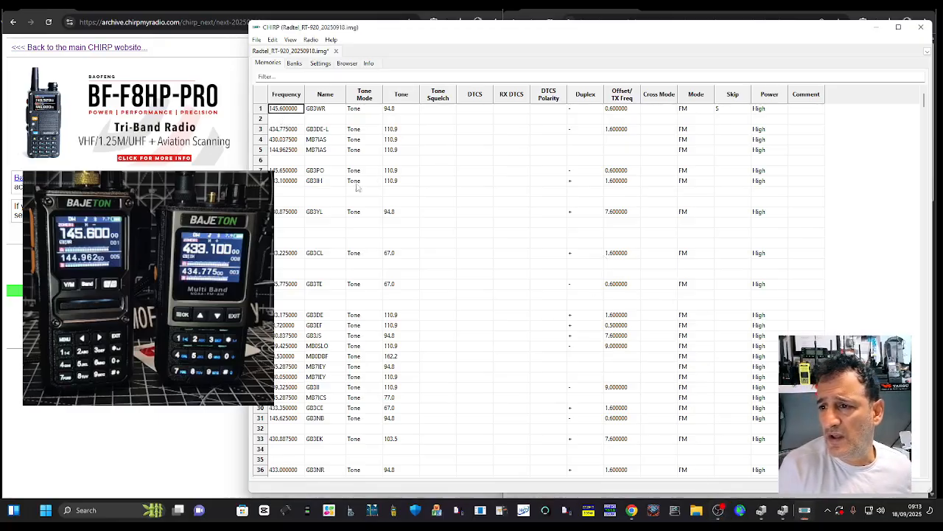
Edit channel 2 (145.750) to AM with duplex off, cancelling the offset entry dialog.
left_click(286, 119)
type("gb3wr")
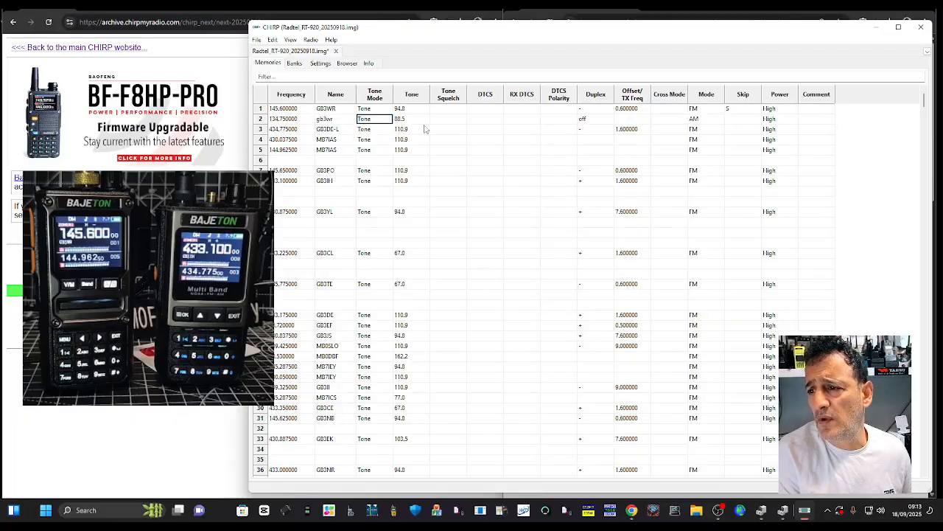
left_click(424, 118)
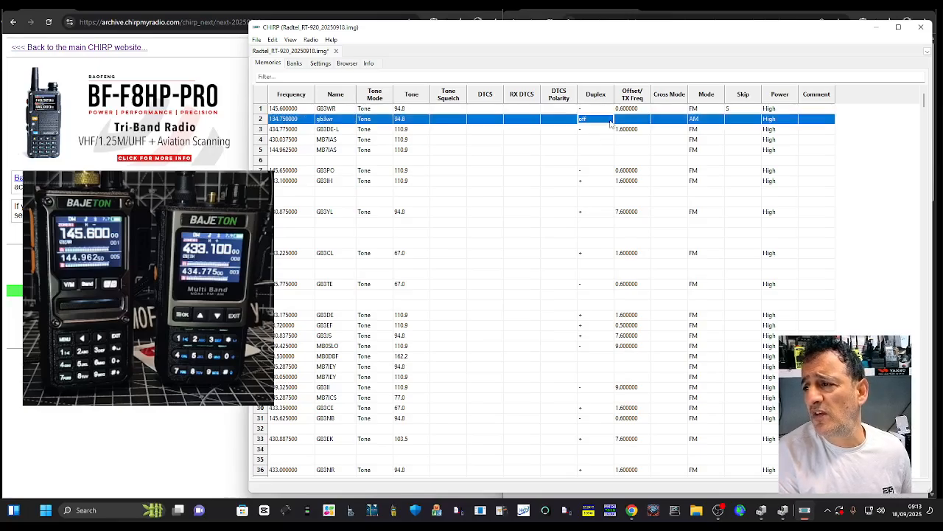
left_click(607, 118)
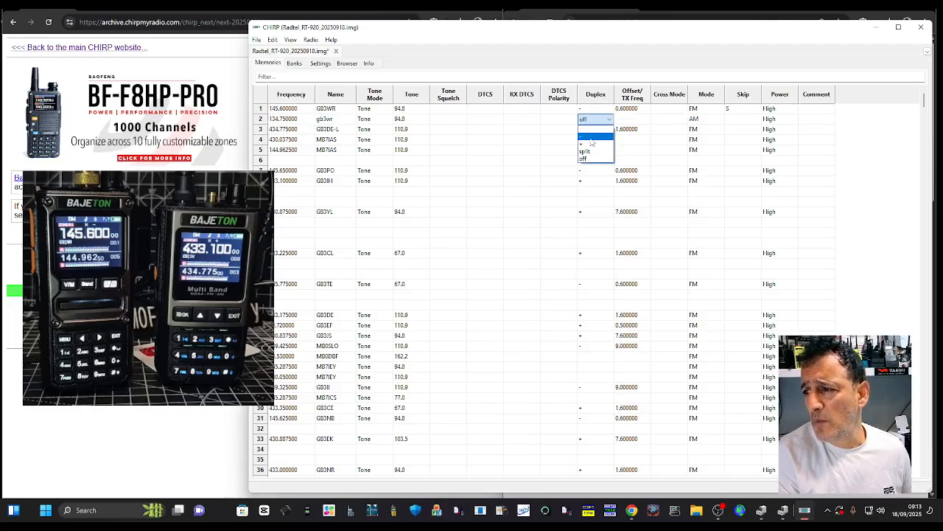
left_click(586, 137)
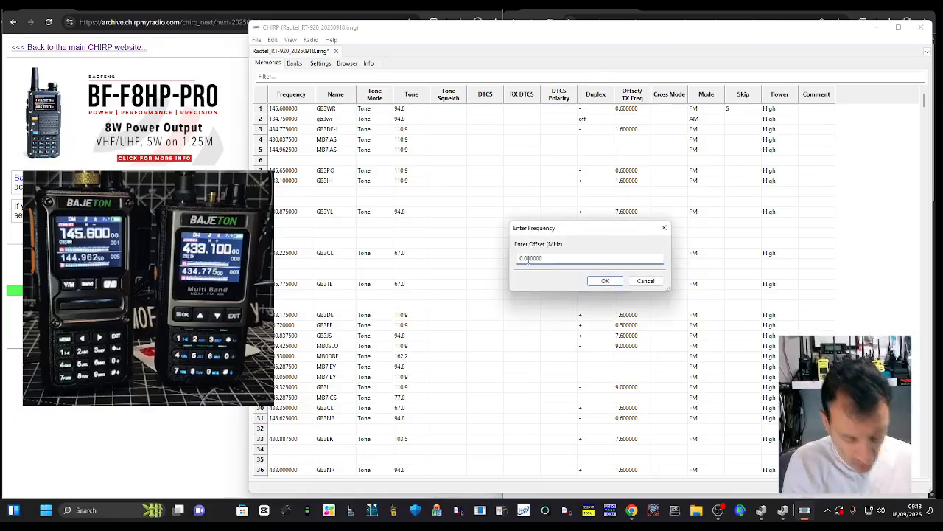
type("0.700000")
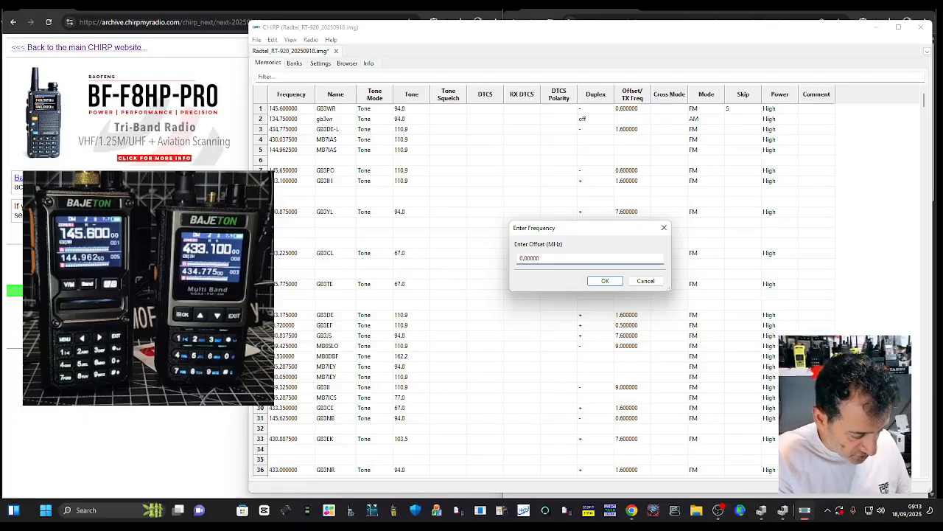
left_click(605, 281)
type("145")
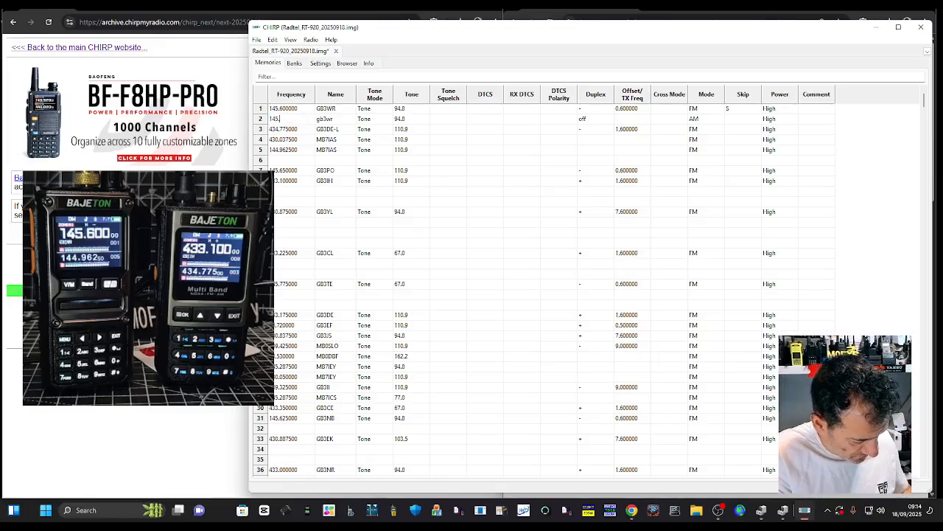
type("750000")
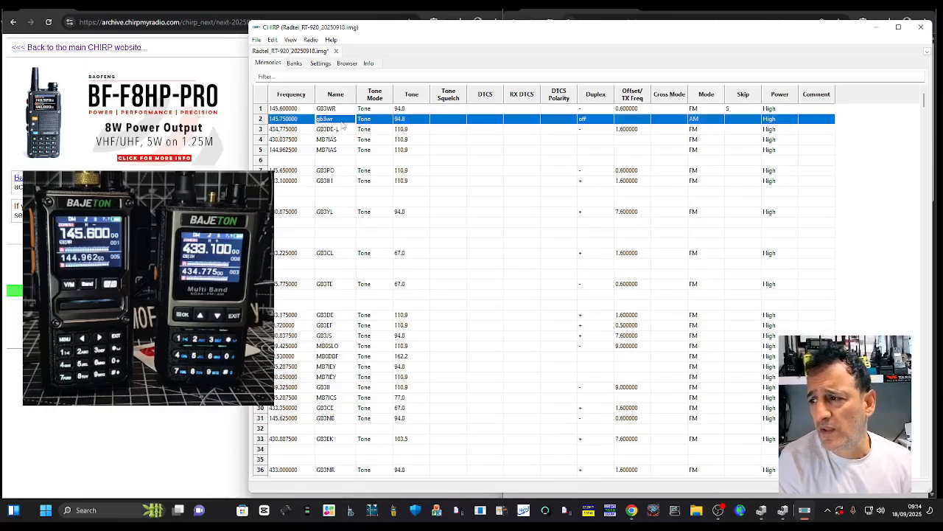
left_click(608, 119)
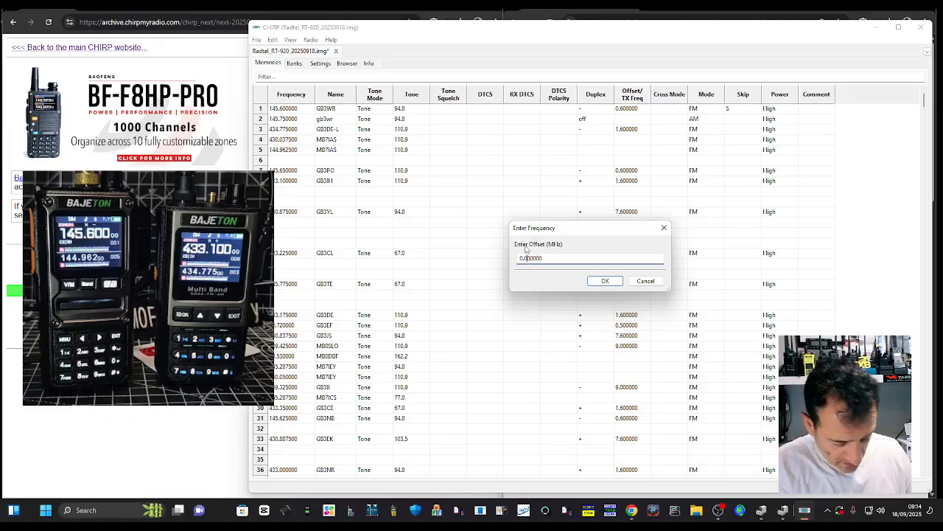
left_click(605, 280)
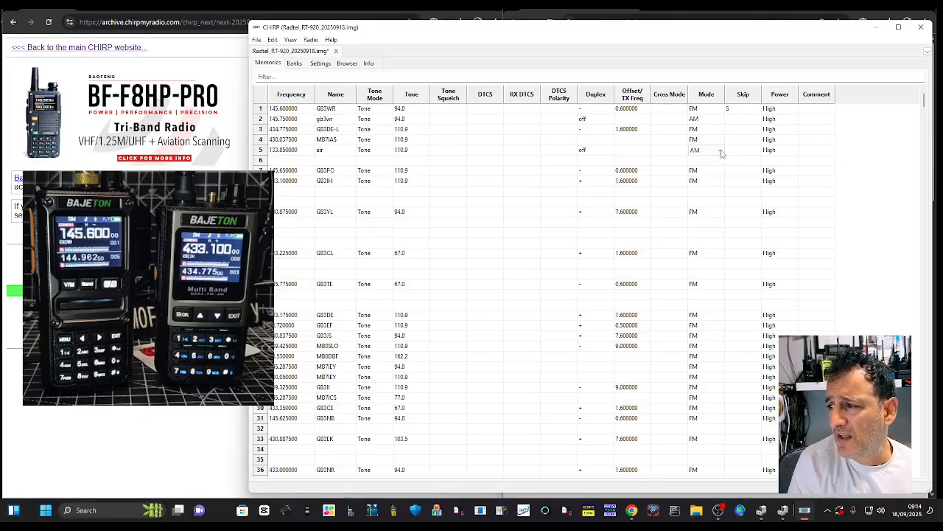
Set channel 5 to AM on 133.850 named 'air', then view the Banks tab.
left_click(290, 150)
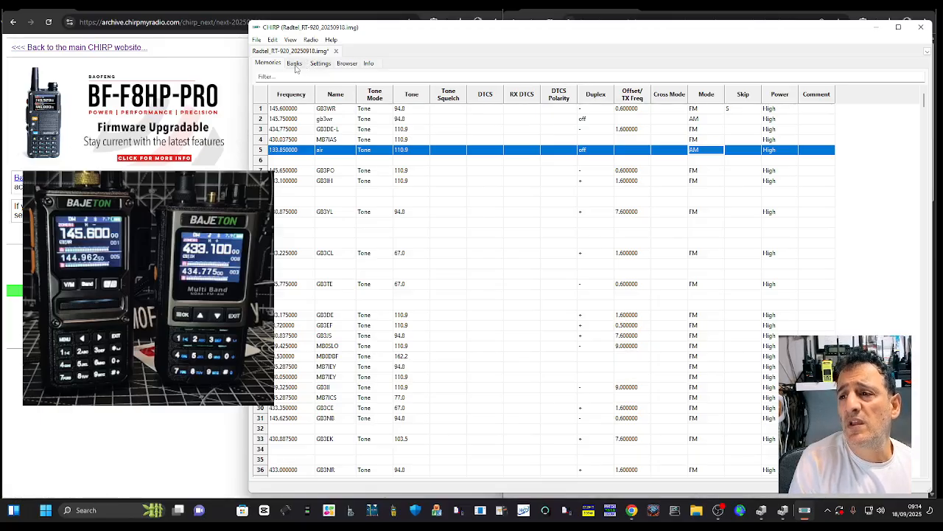
left_click(292, 64)
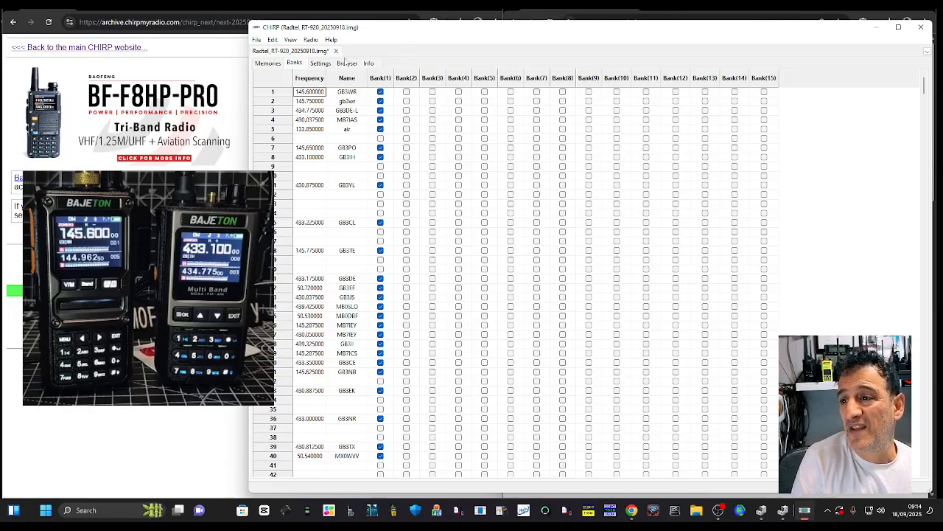
left_click(319, 63)
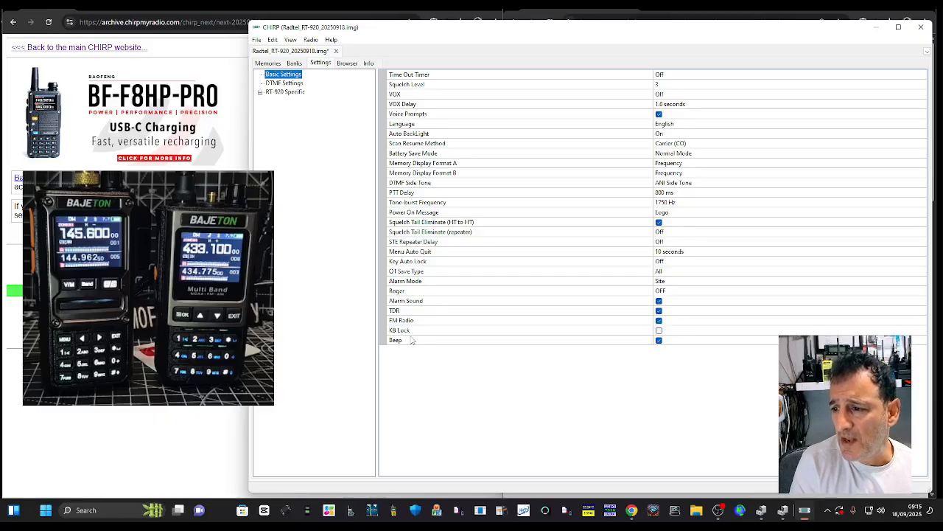
left_click(292, 91)
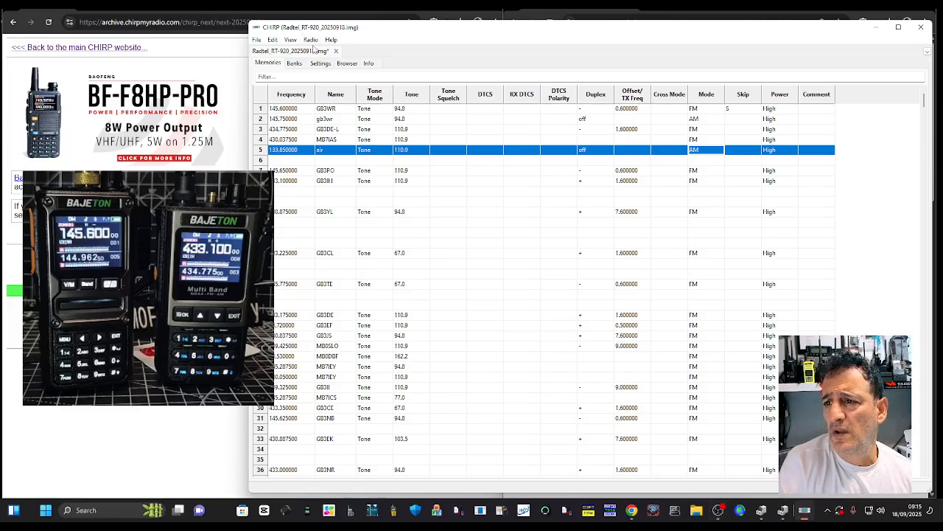
Run a RepeaterBook query for the United Kingdom and scroll through the repeater results.
left_click(316, 39)
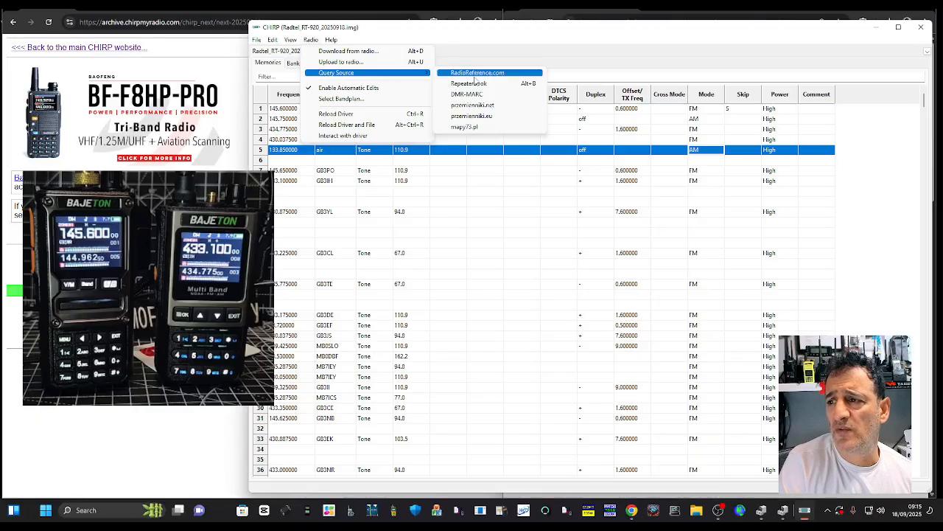
left_click(467, 82)
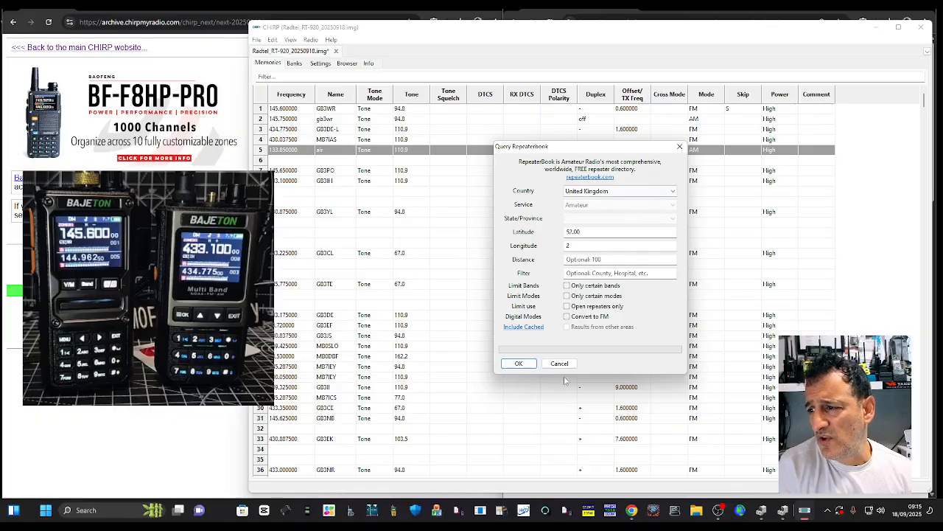
left_click(519, 362)
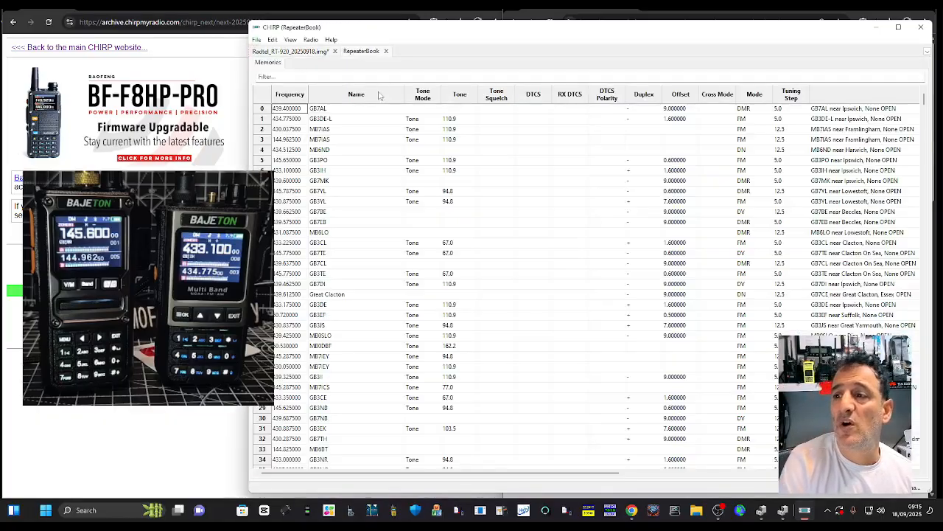
scroll("down", 3)
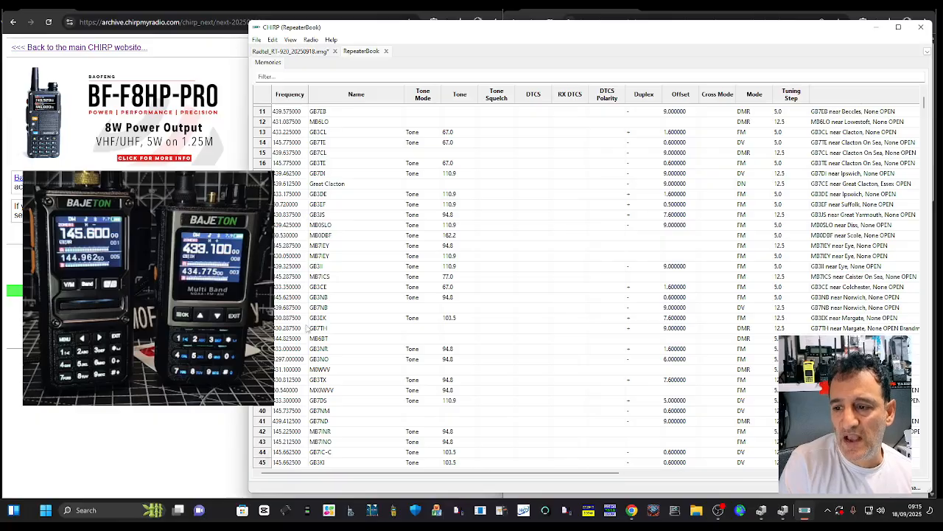
scroll("up", 3)
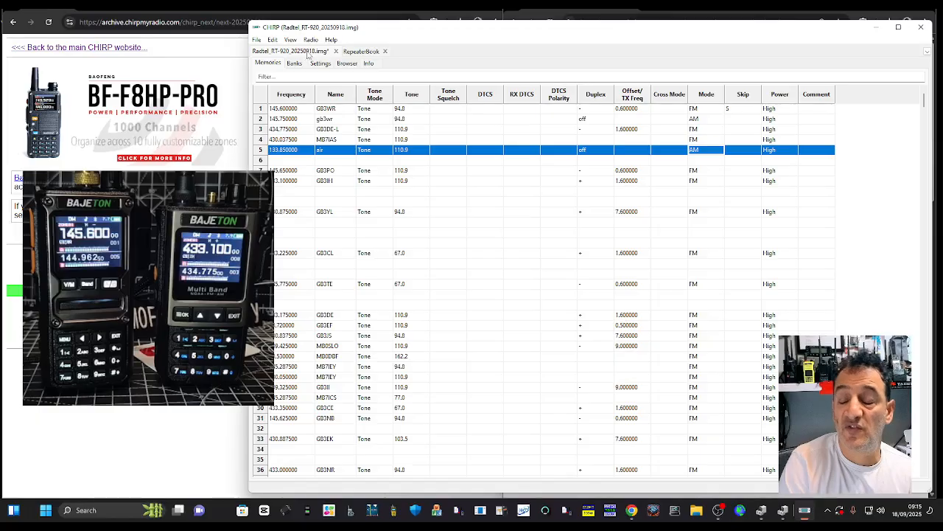
left_click(366, 51)
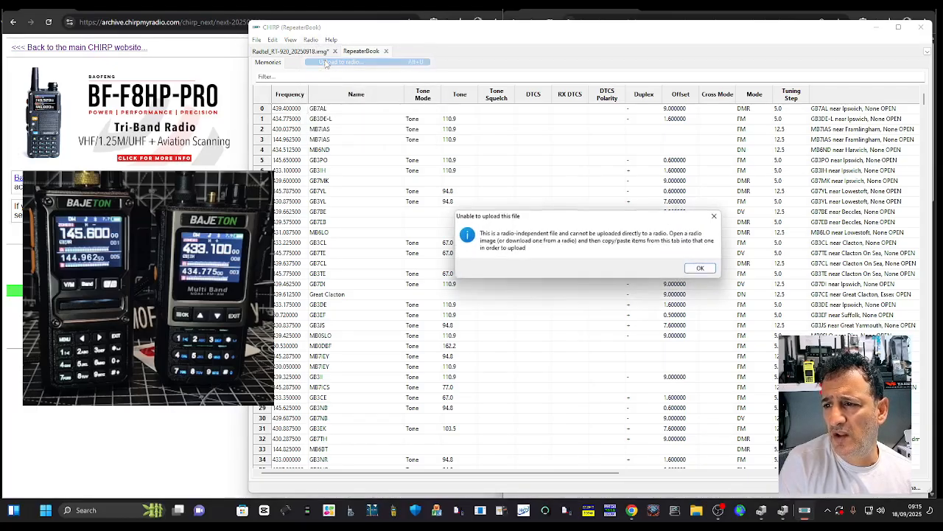
mouse_move(703, 269)
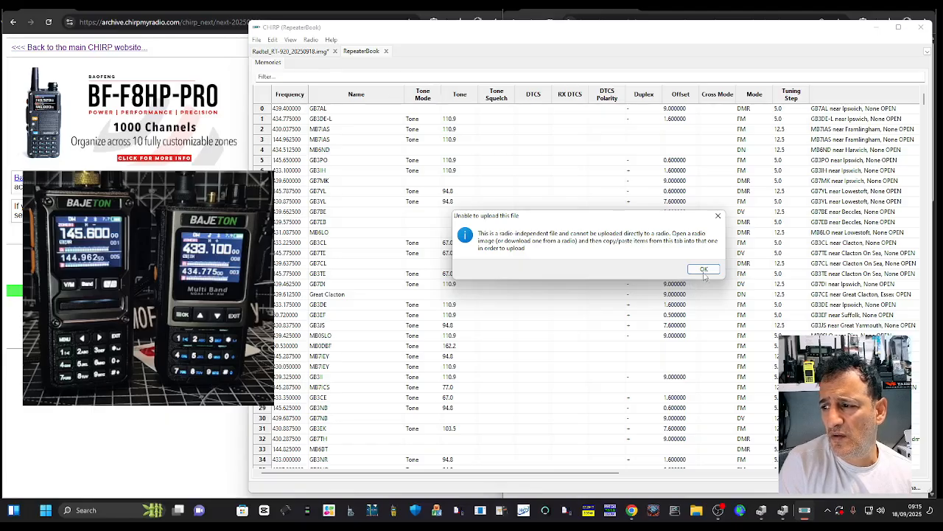
left_click(703, 269)
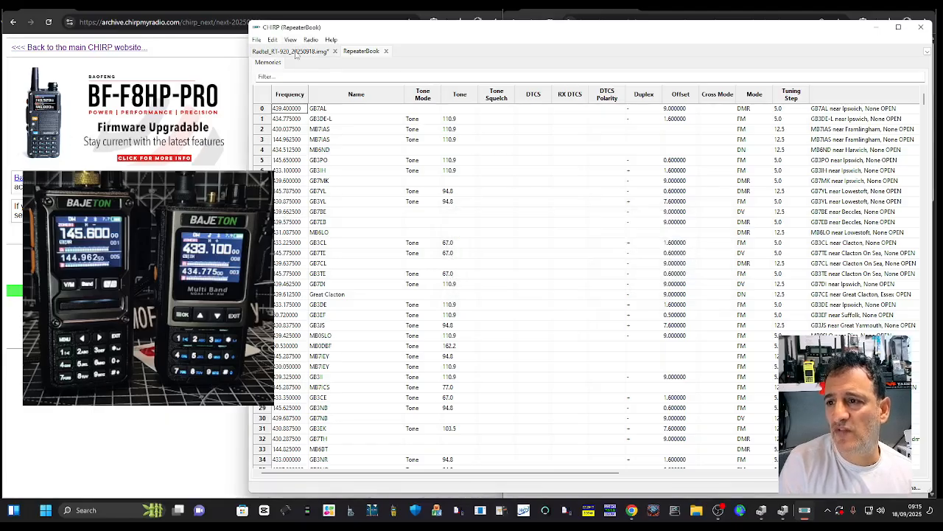
left_click(274, 39)
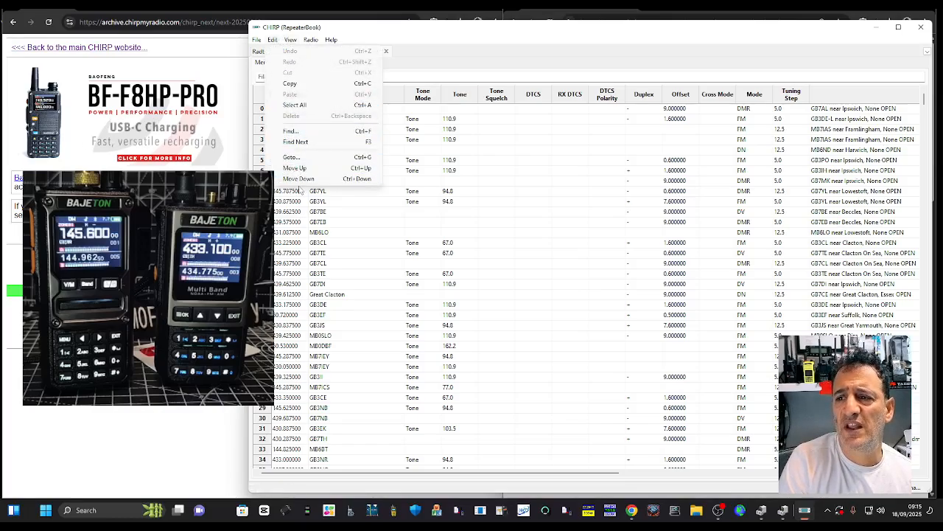
mouse_move(419, 52)
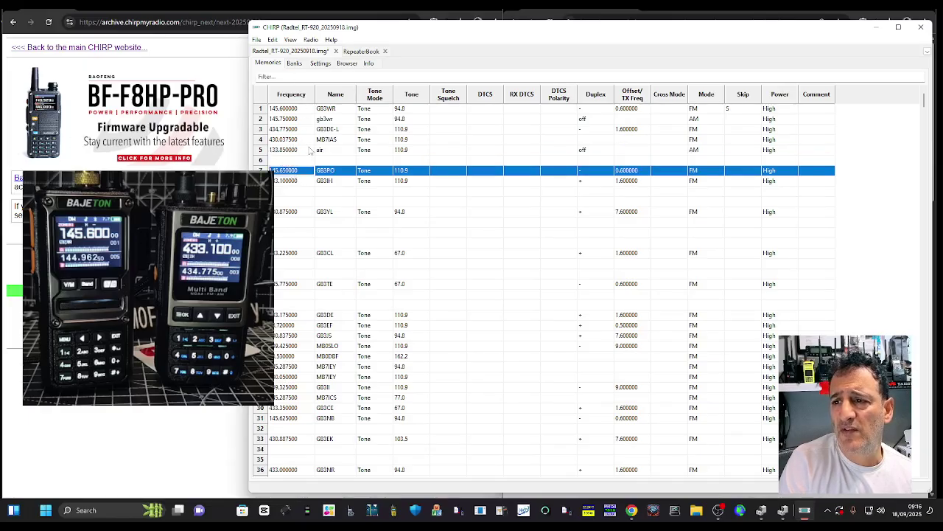
Use Edit > Move Up on the 145.650 (GB3PO) and 433.100 (GB3IH) channels.
left_click(272, 39)
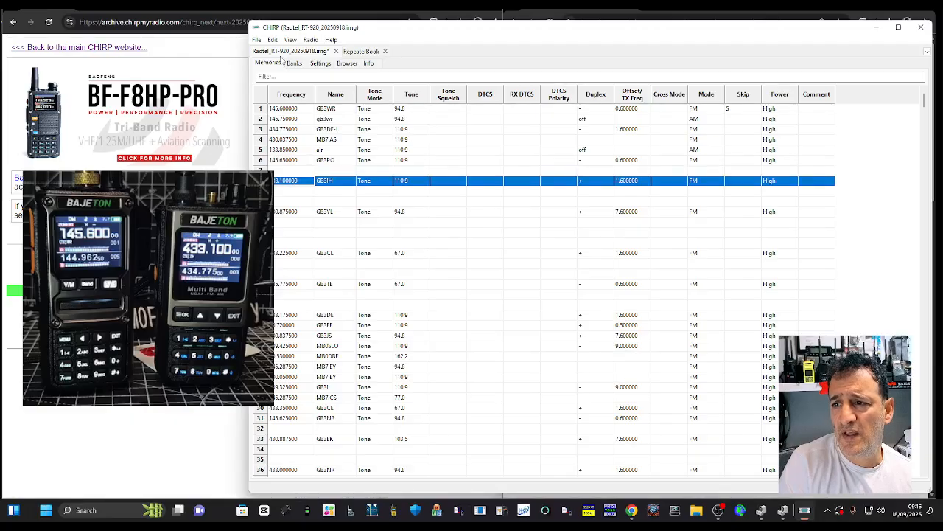
left_click(271, 39)
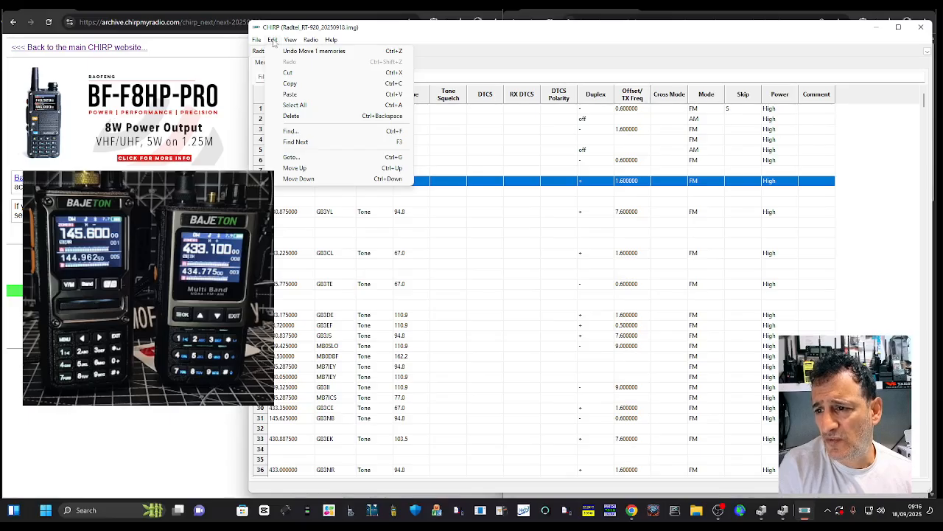
left_click(280, 39)
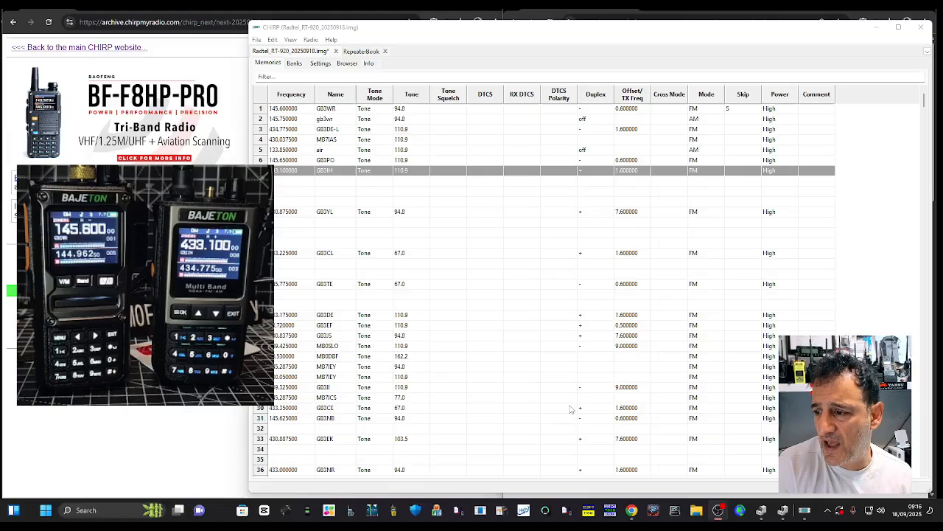
Look over the DTMF settings, then return to the memory channel list.
left_click(319, 63)
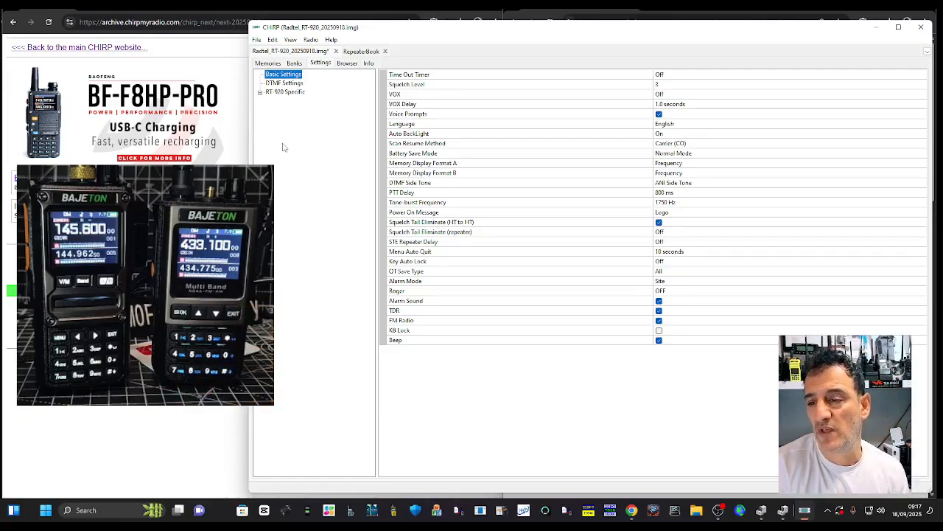
left_click(286, 82)
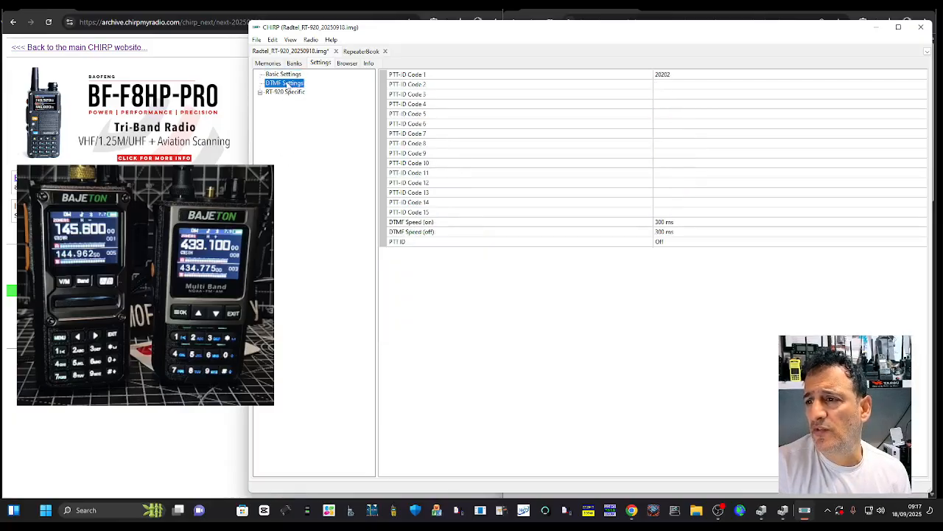
left_click(269, 63)
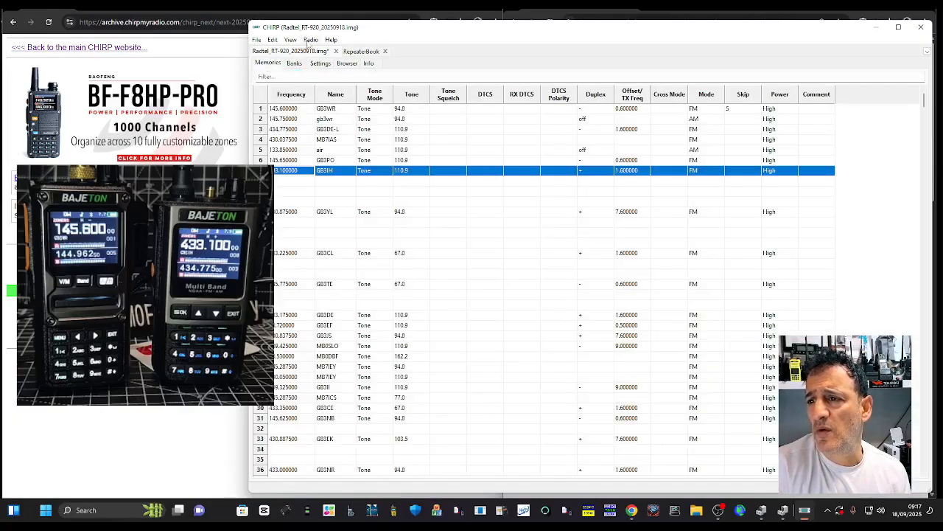
Upload the edited RT-920 channel list to the radio, confirming the upload prompts.
left_click(319, 39)
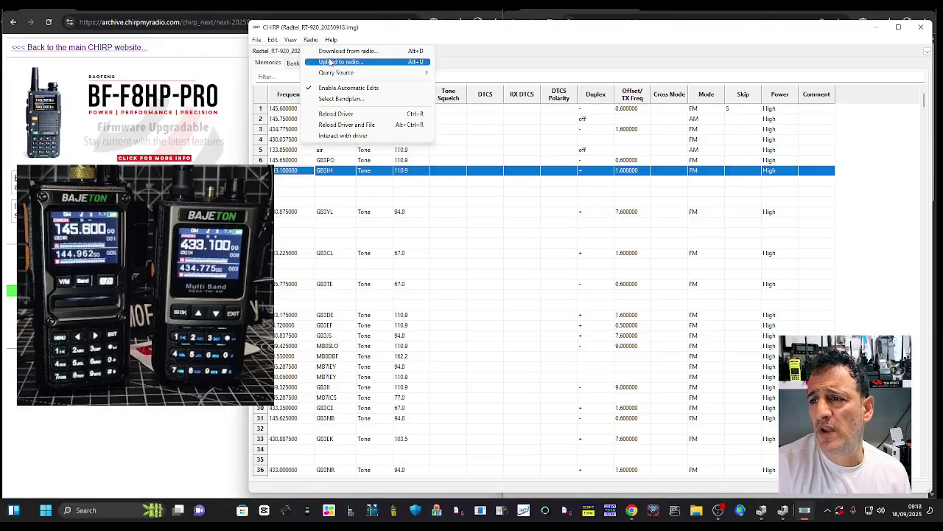
left_click(340, 50)
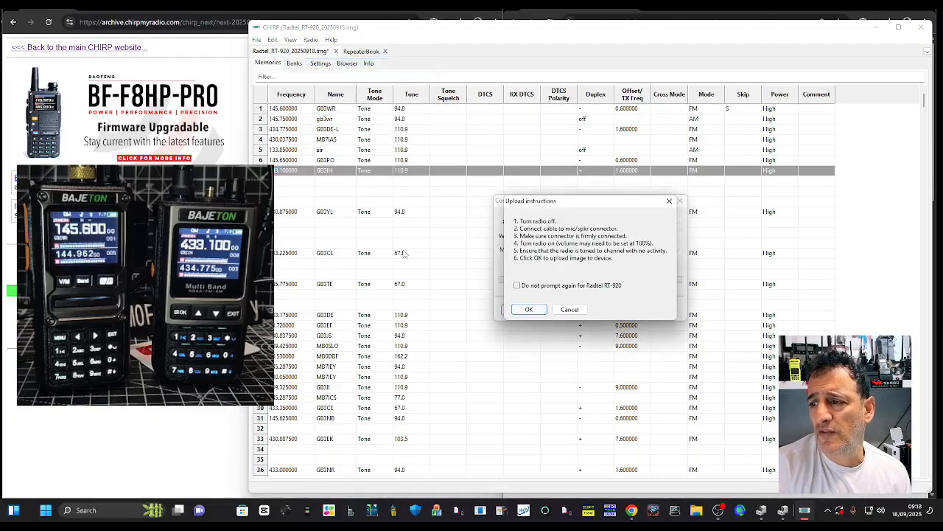
left_click(529, 309)
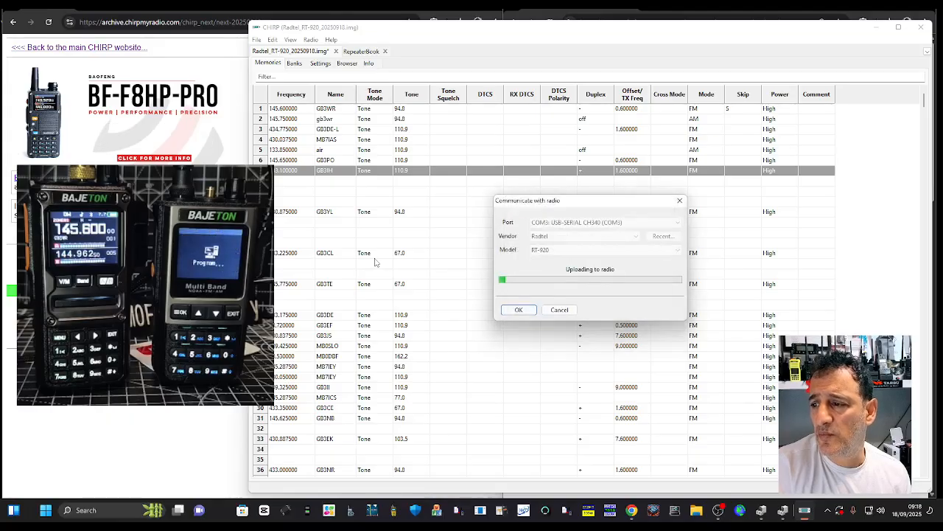